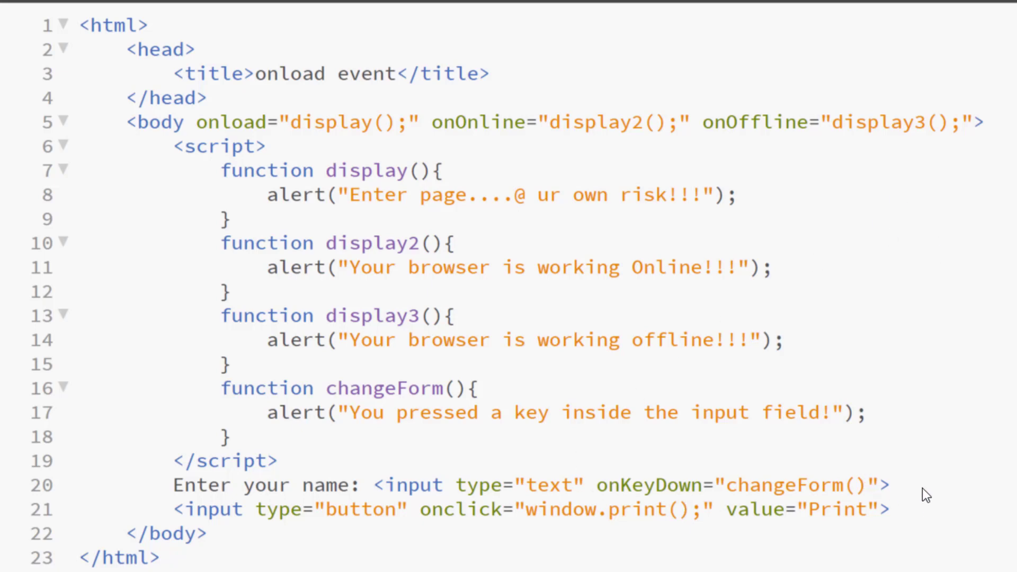
# After the name field, add a <br> and the label 'Enter text here (no cut, copy, paste):'.
pyautogui.click(895, 485)
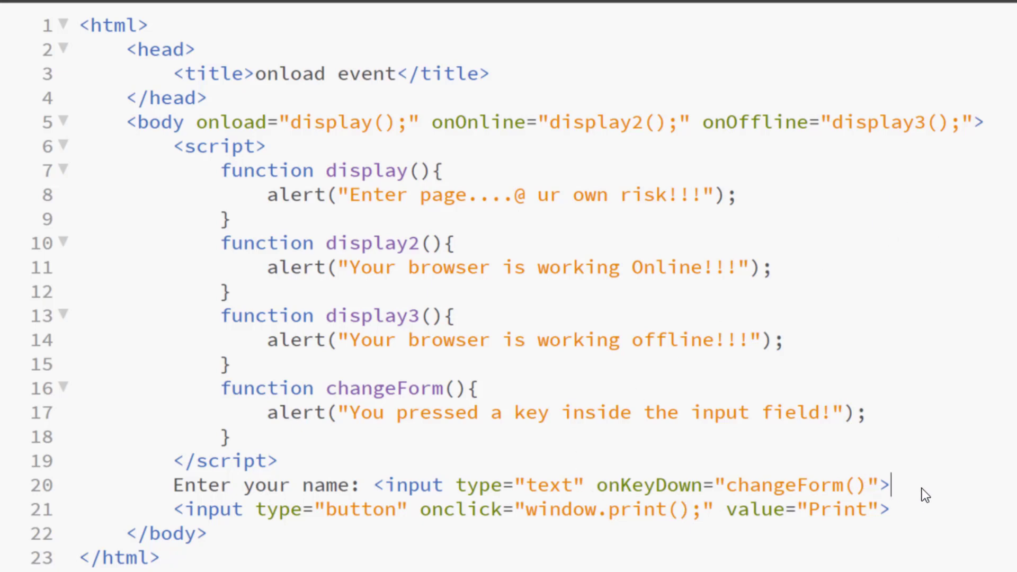
pyautogui.write('<br>')
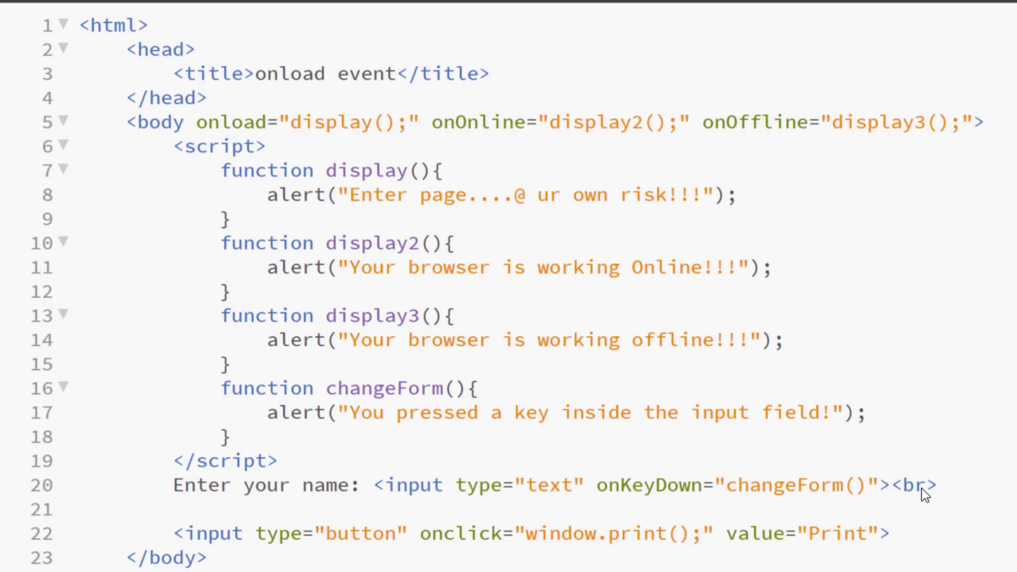
pyautogui.write('Enter')
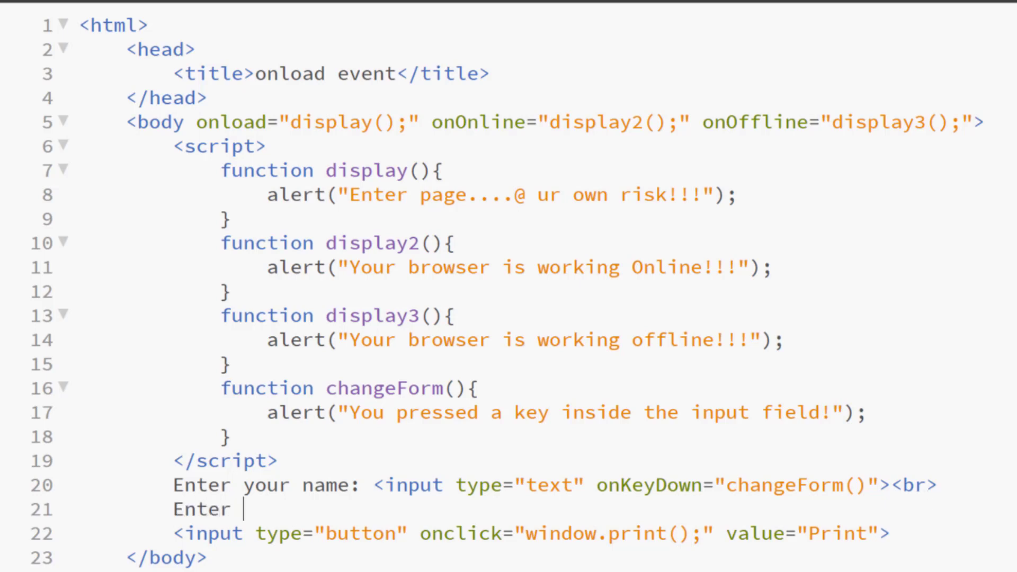
pyautogui.write('text h')
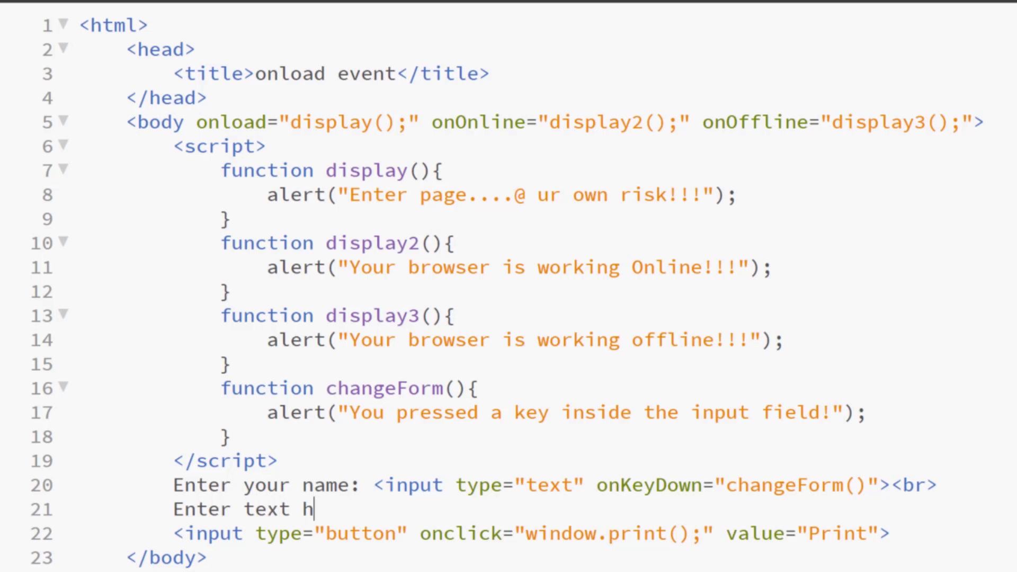
pyautogui.write('ere:')
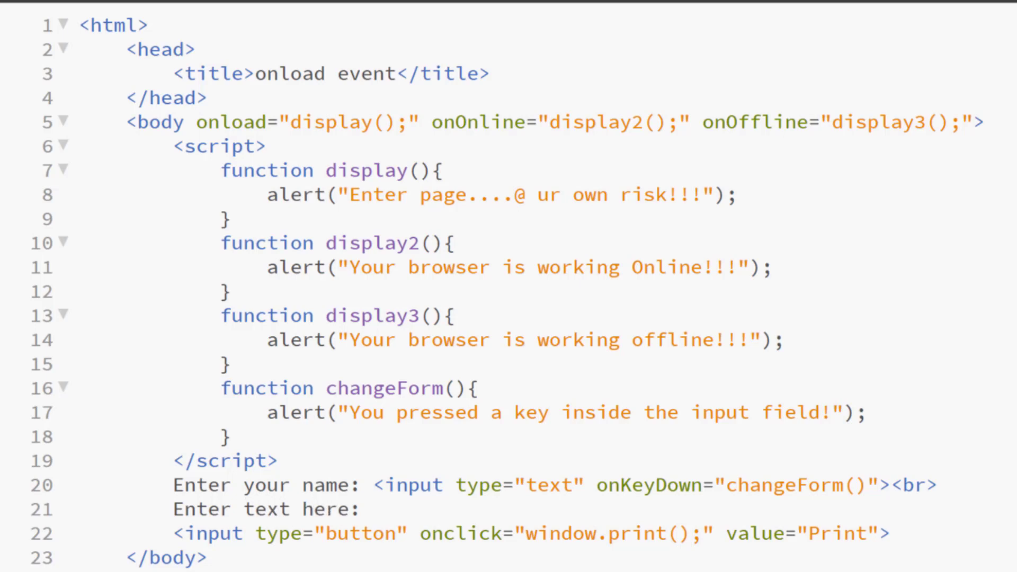
pyautogui.write('(no)')
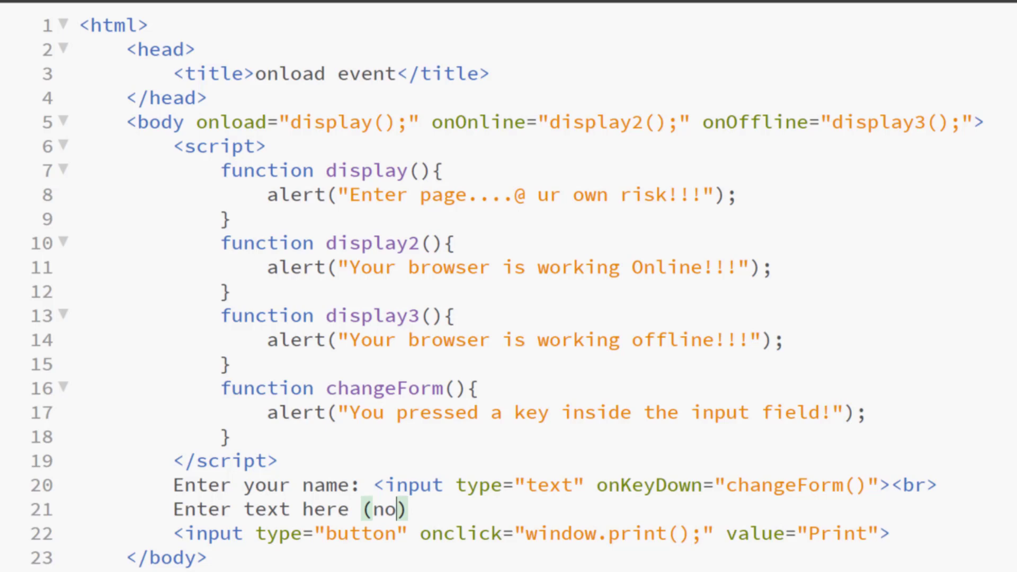
pyautogui.write('cut, c')
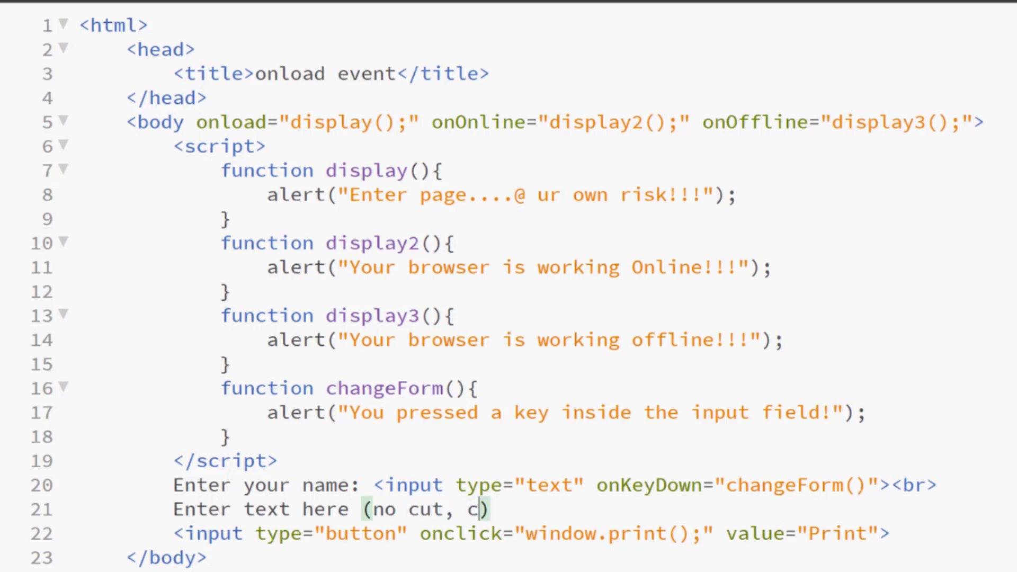
pyautogui.write('opy')
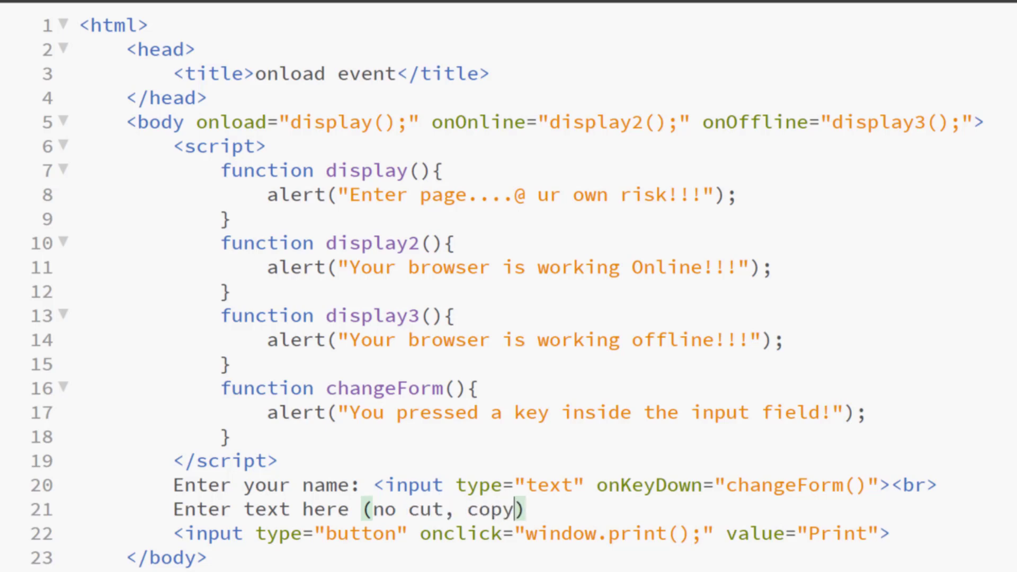
pyautogui.write(', paste')
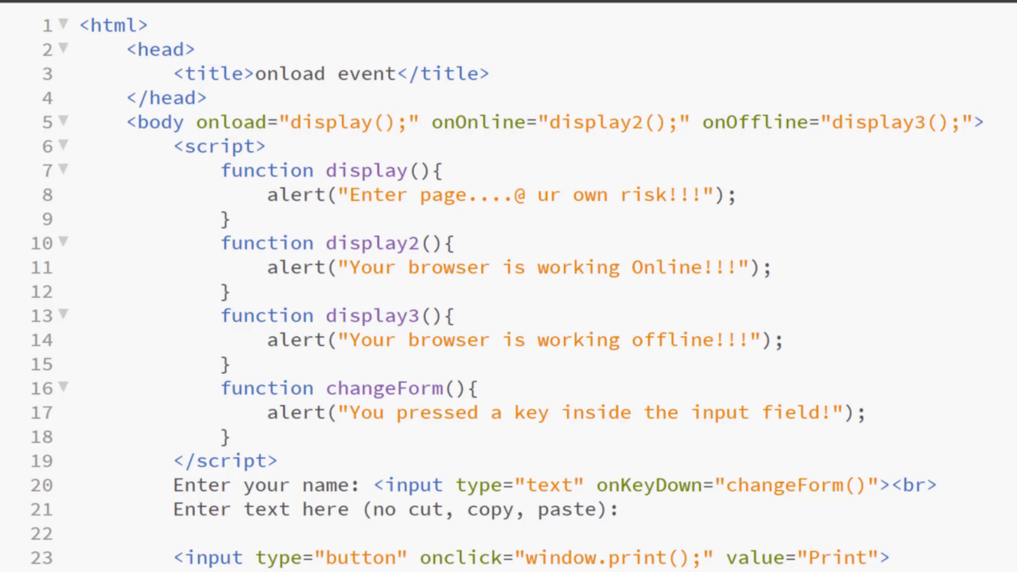
pyautogui.write('<')
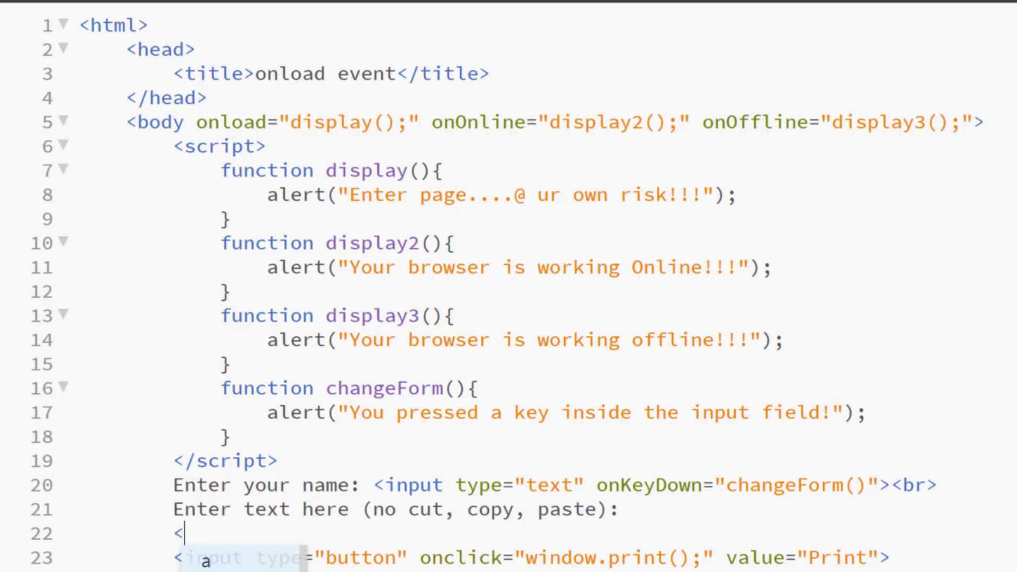
# Begin a text input tag named myText.
pyautogui.write('input')
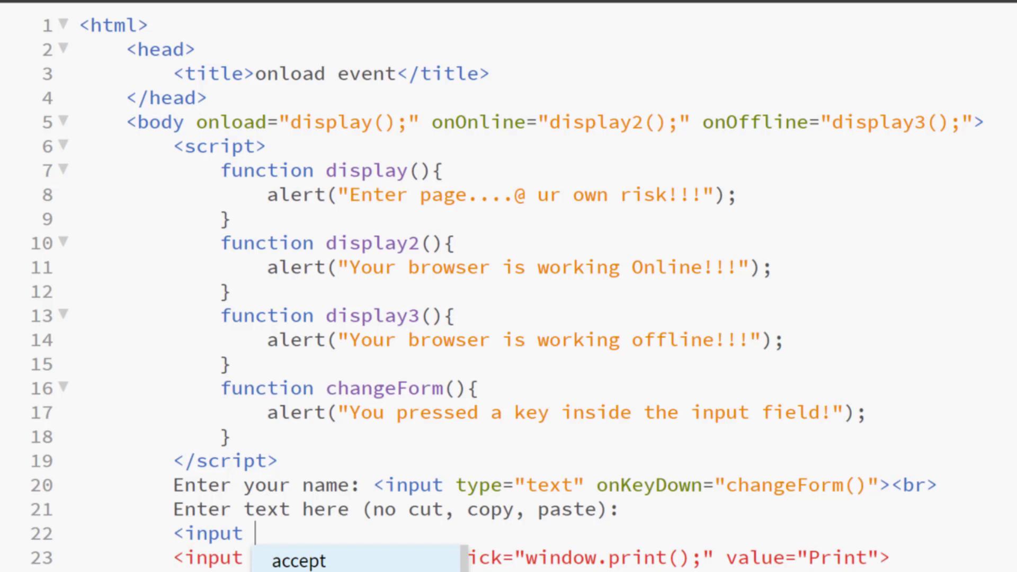
pyautogui.write('type="')
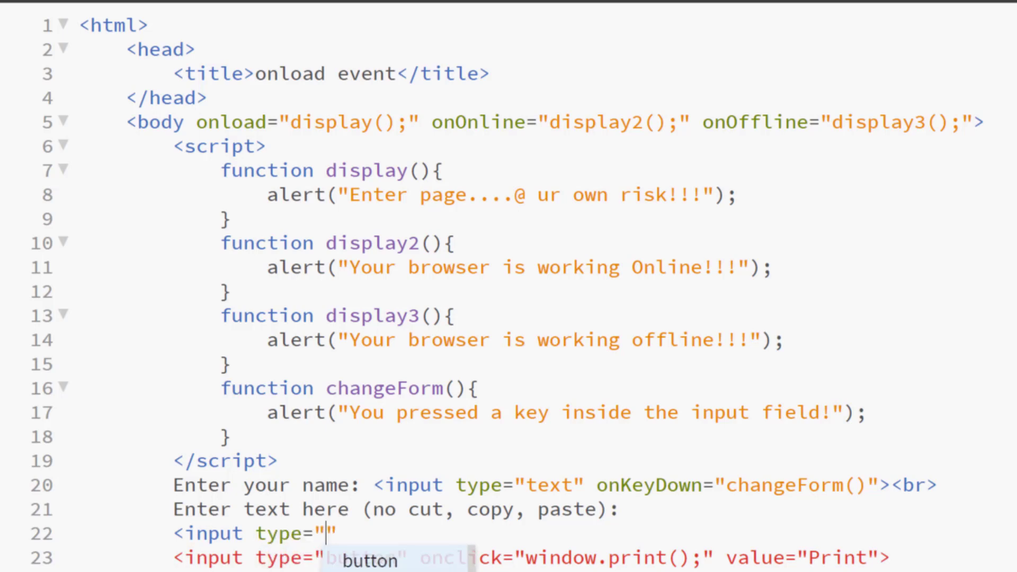
pyautogui.write('te')
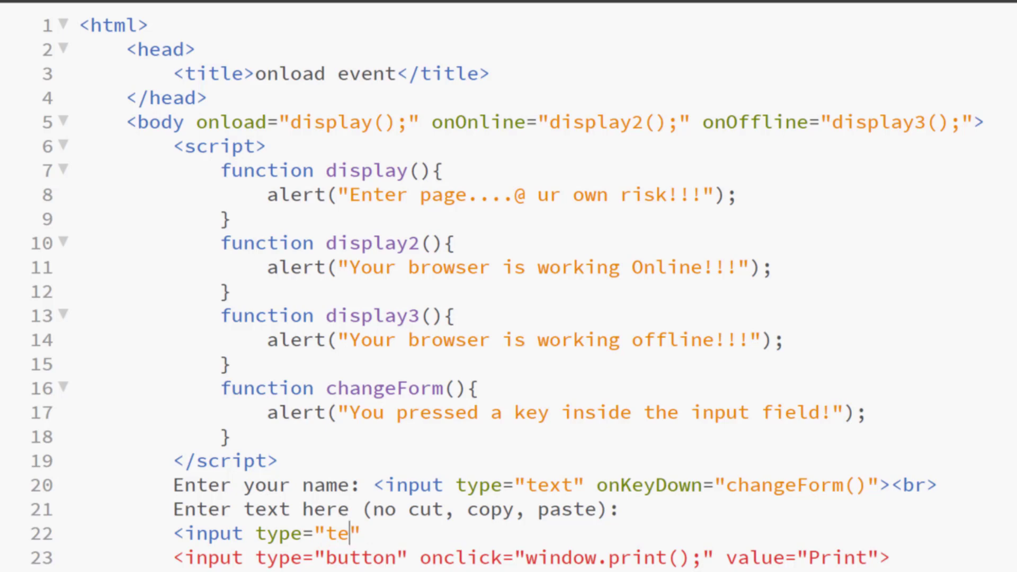
pyautogui.write('xt')
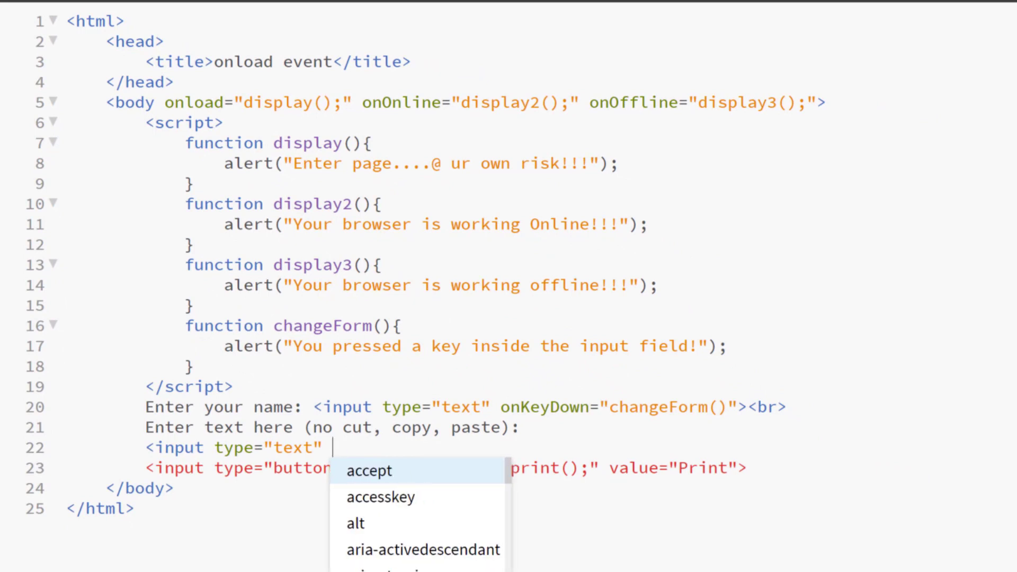
pyautogui.write('name="m"')
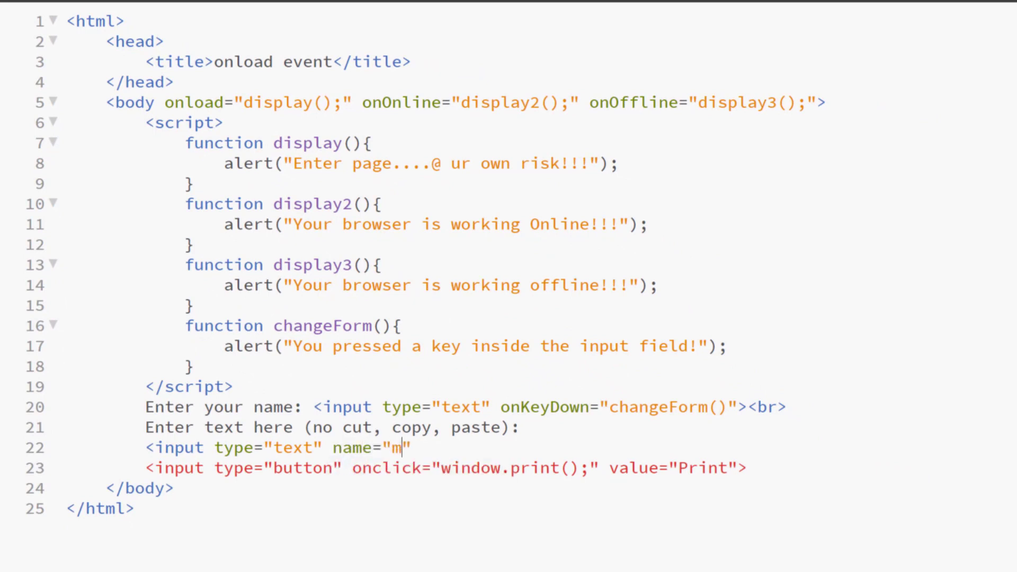
pyautogui.write('yText"')
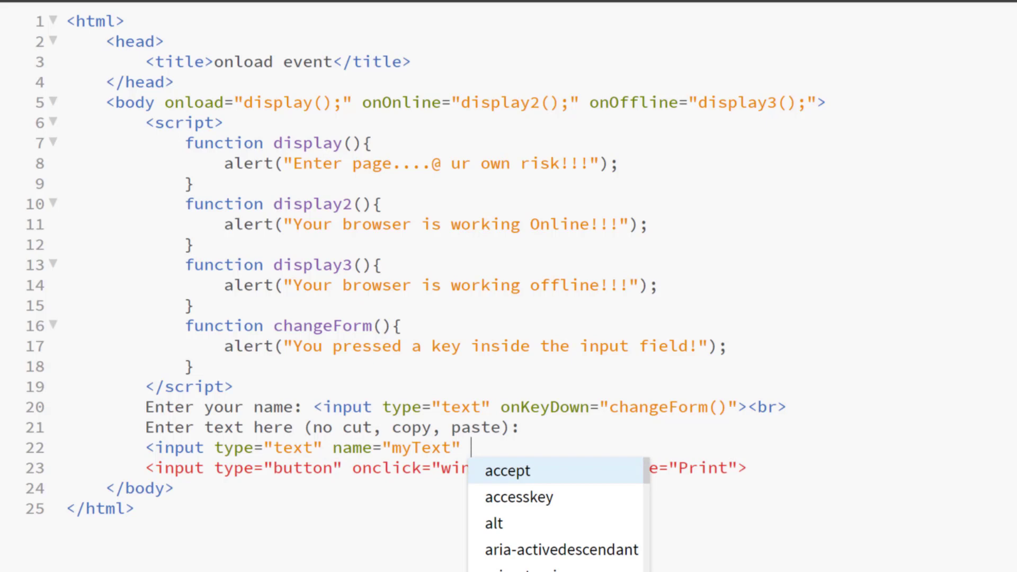
# Give the myText input onCut, onCopy and onPaste handlers that each return false.
pyautogui.write('onC')
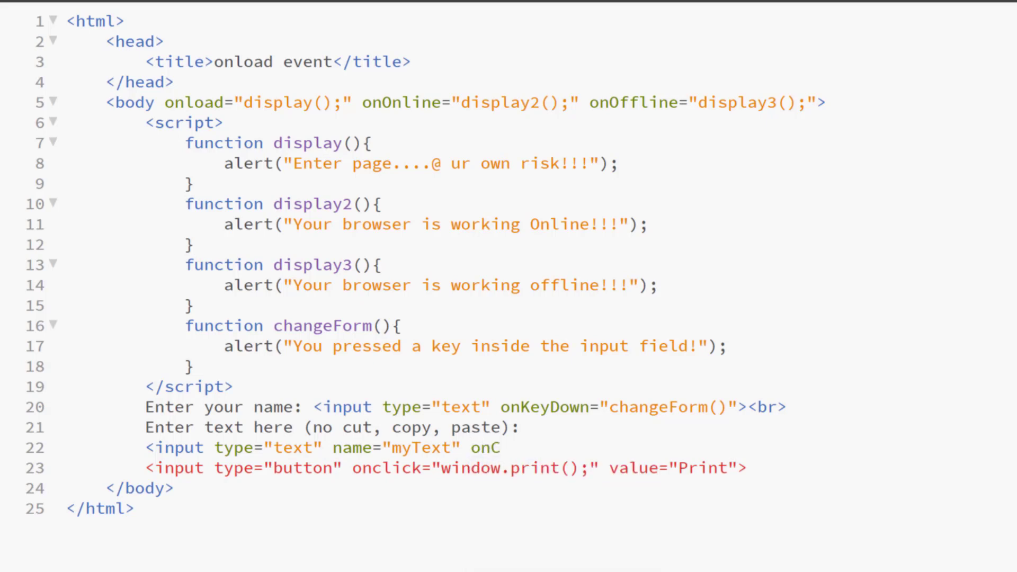
pyautogui.write('ut=""')
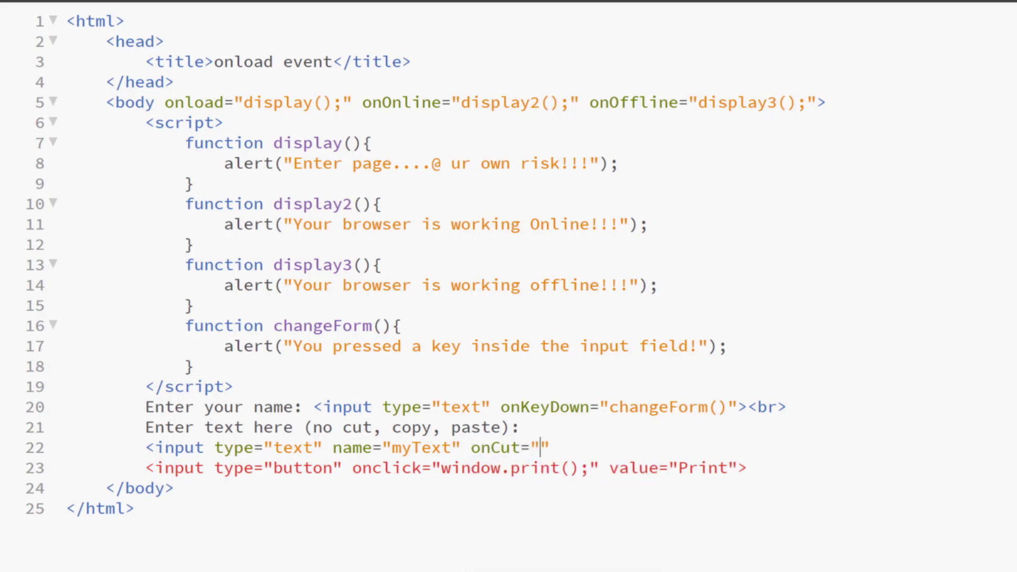
pyautogui.write('return false')
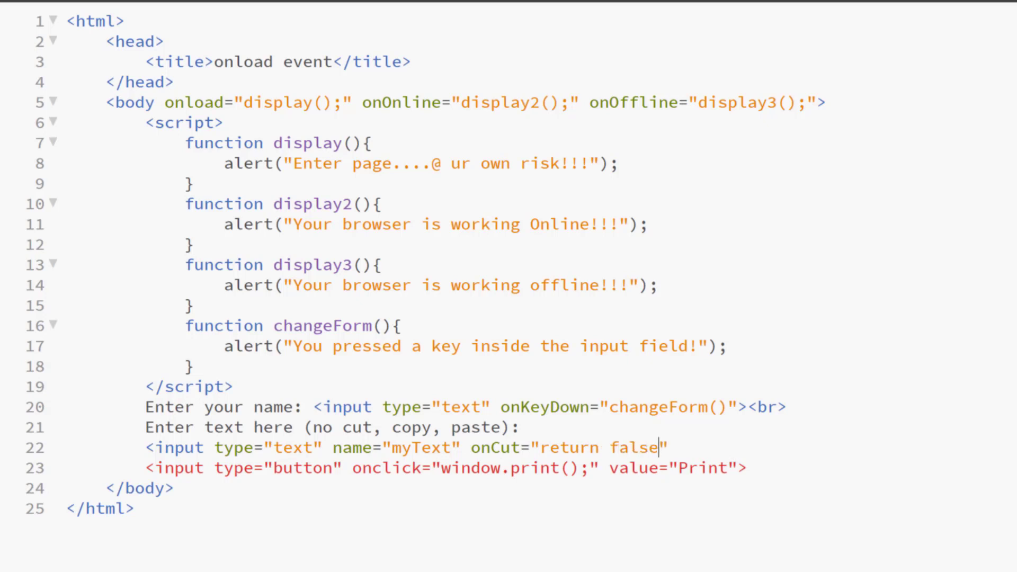
pyautogui.write('; on')
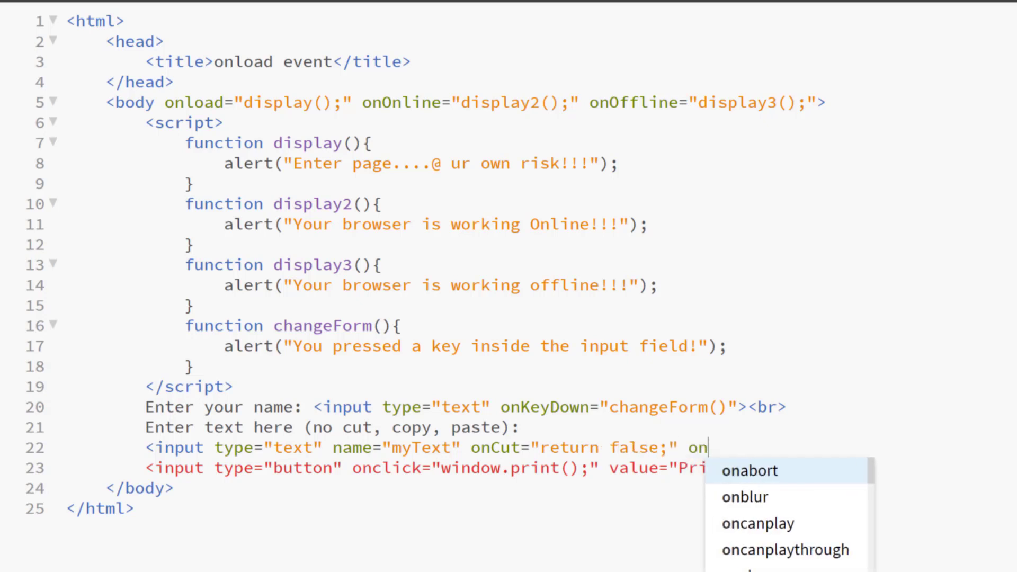
pyautogui.write('Copy')
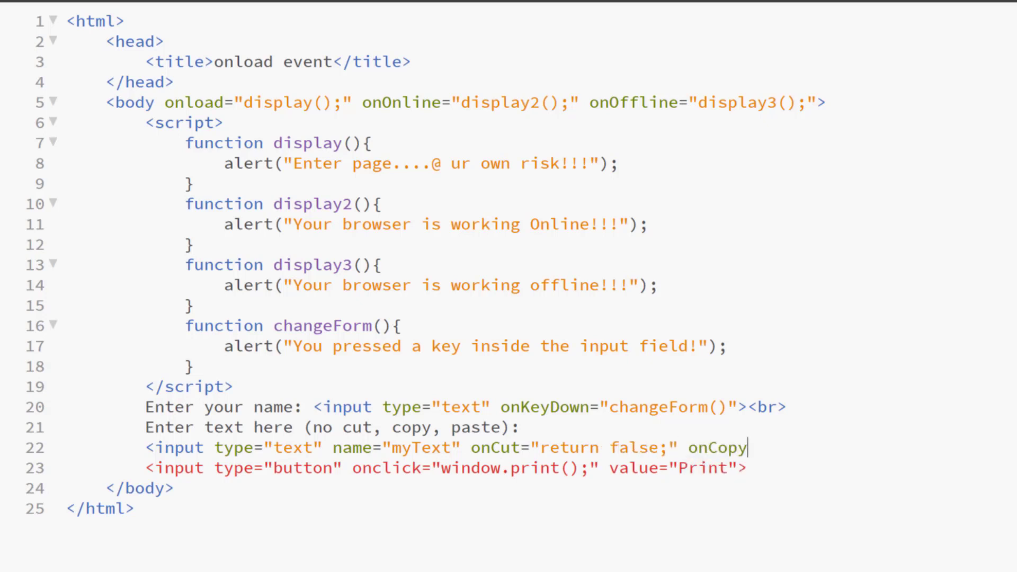
pyautogui.write('="return fals"')
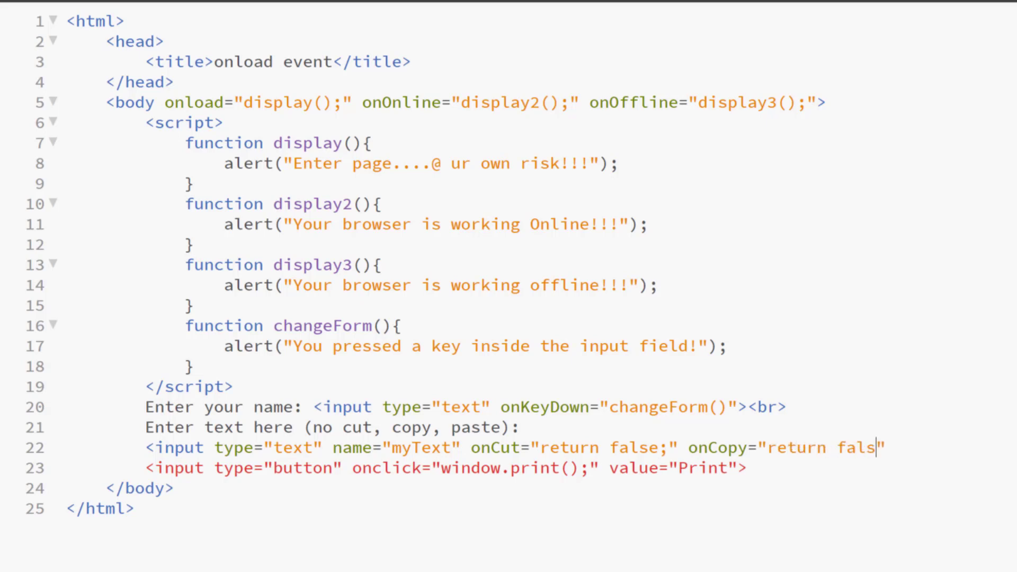
pyautogui.write('e;" on')
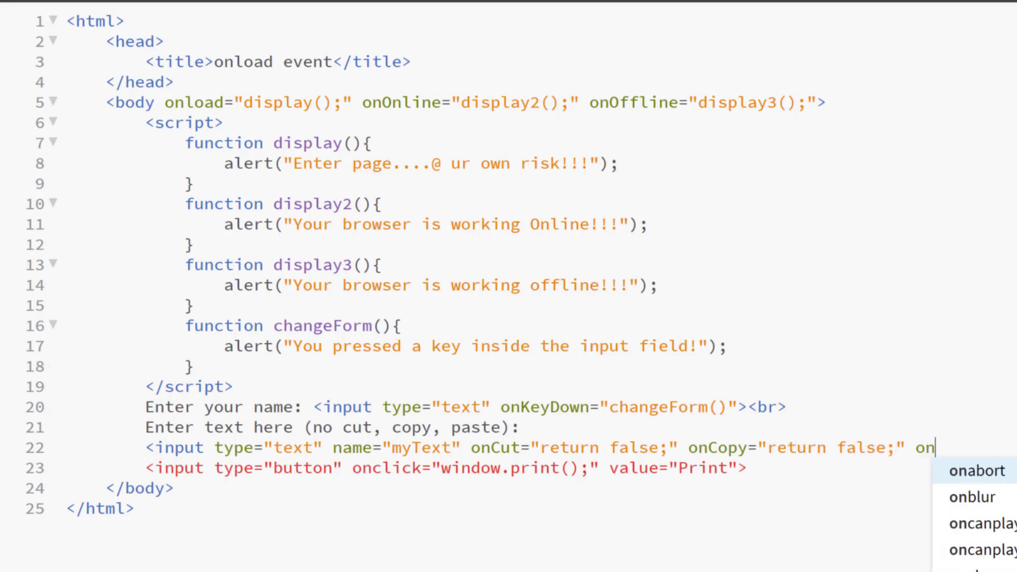
pyautogui.write('Paste=')
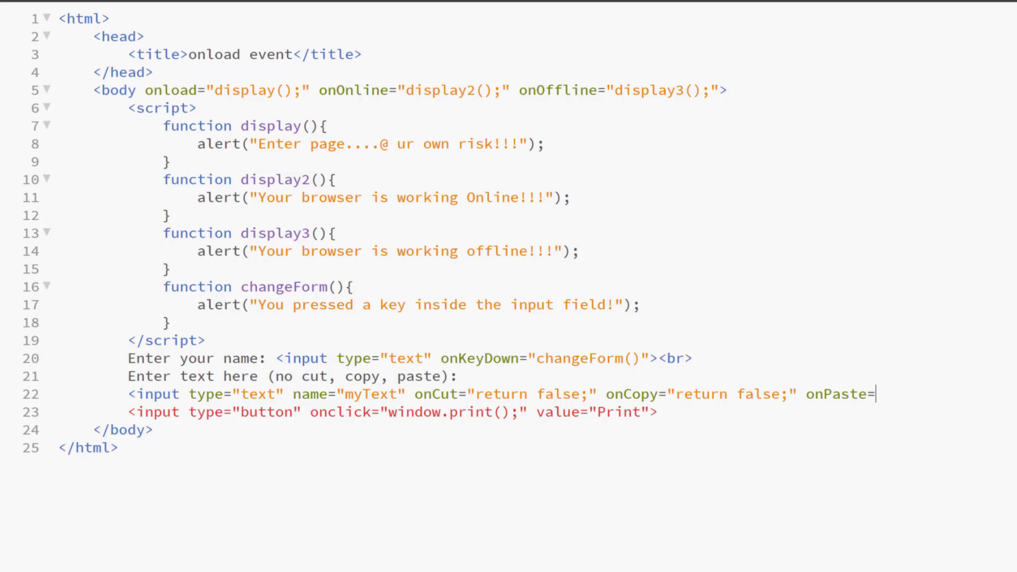
pyautogui.write('"return fa"')
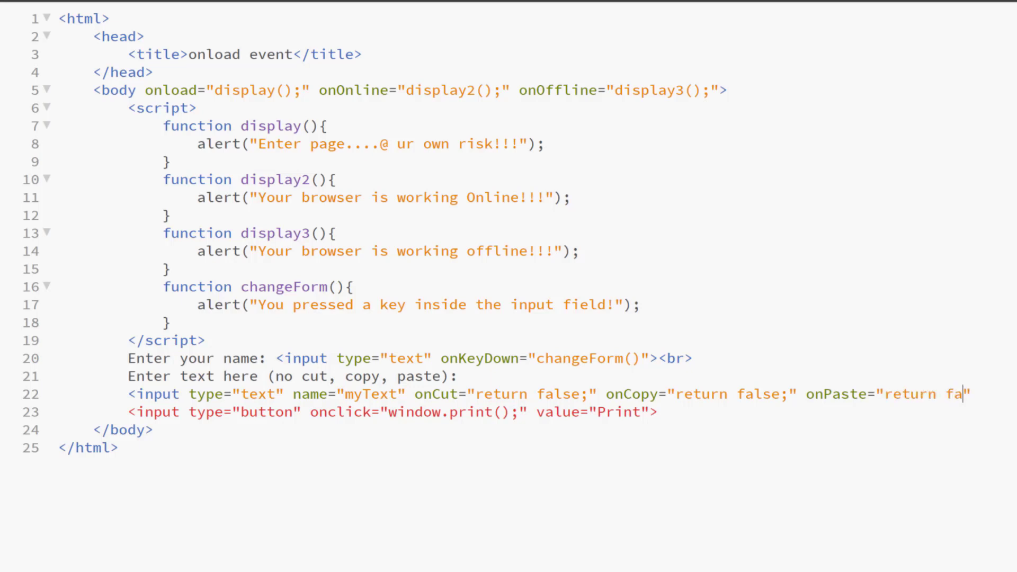
pyautogui.write('lse;"')
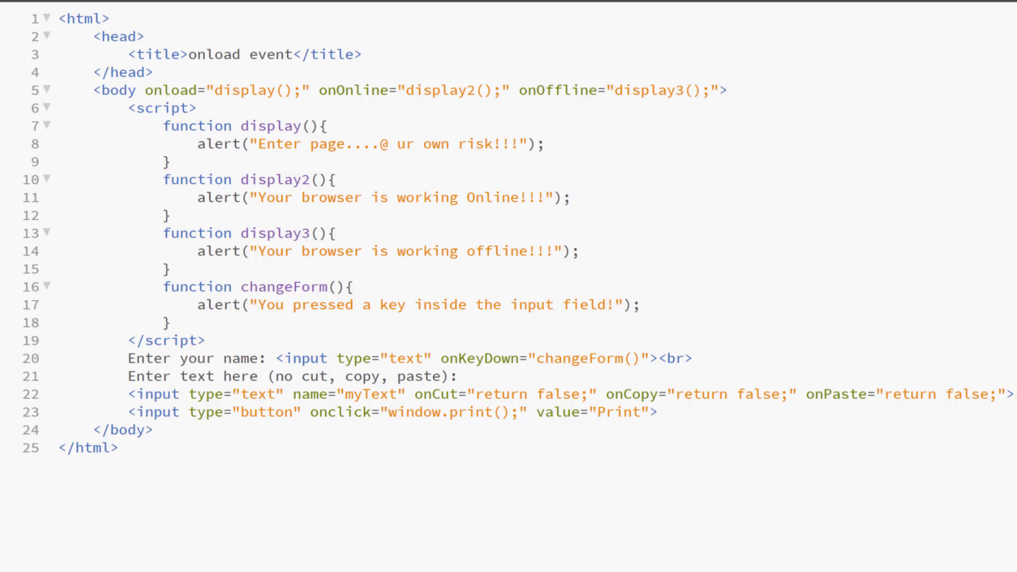
# After a <br>, add 'TEST BOX:' with a text input using placeholder 'test here...'.
pyautogui.write('<br>')
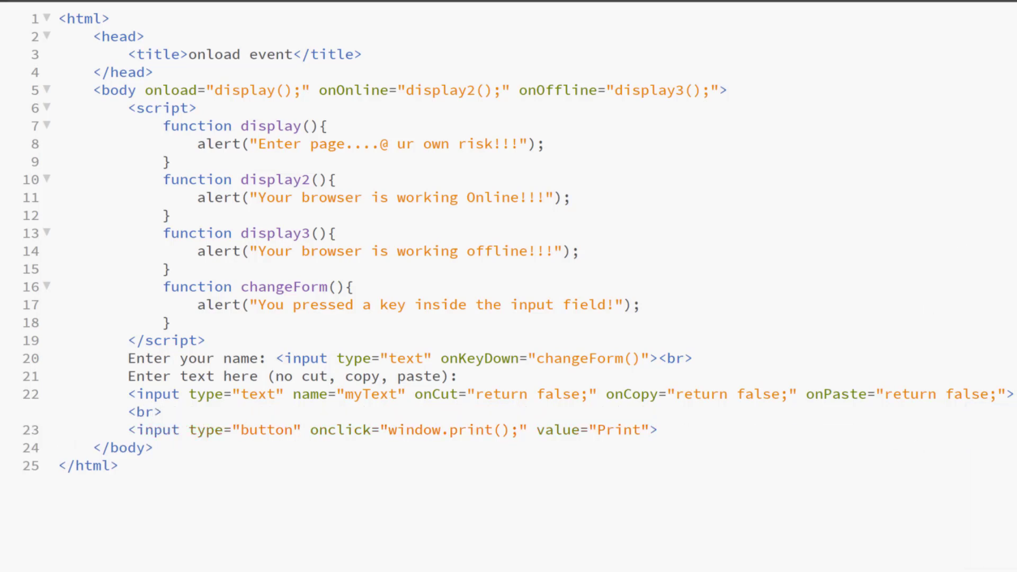
pyautogui.write('TEST BOX: <inpo')
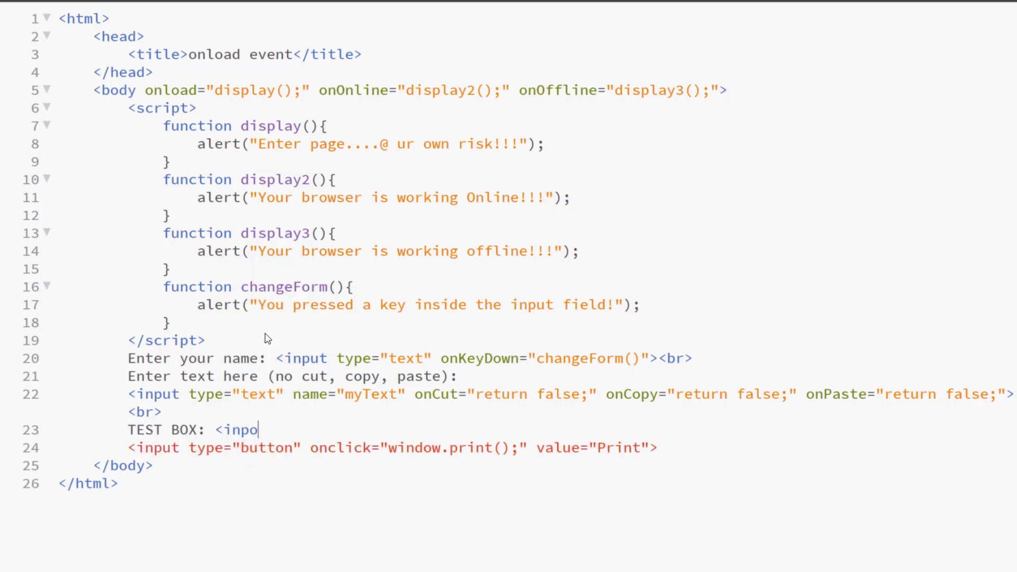
pyautogui.write('ut type="text"')
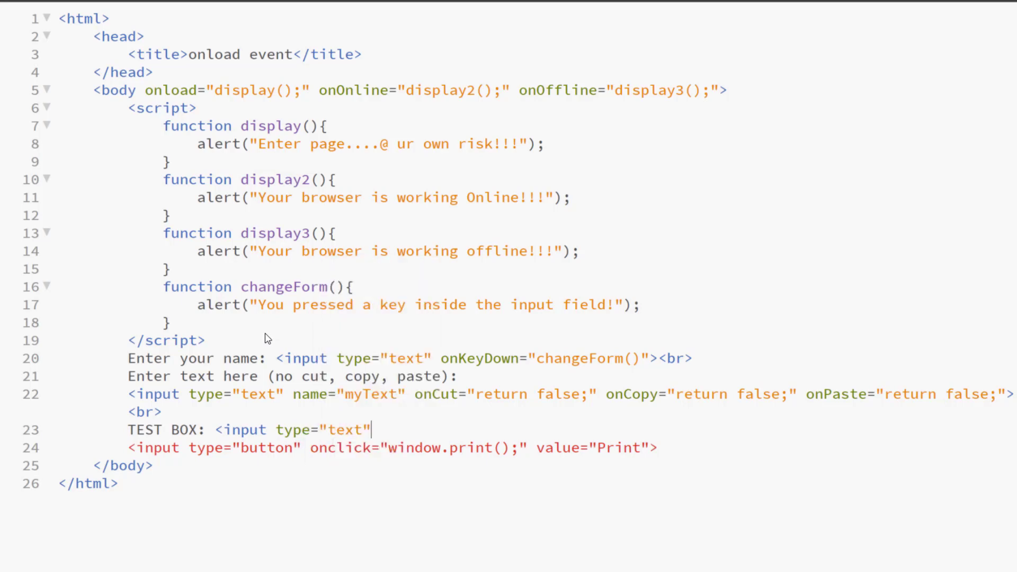
pyautogui.write('plac')
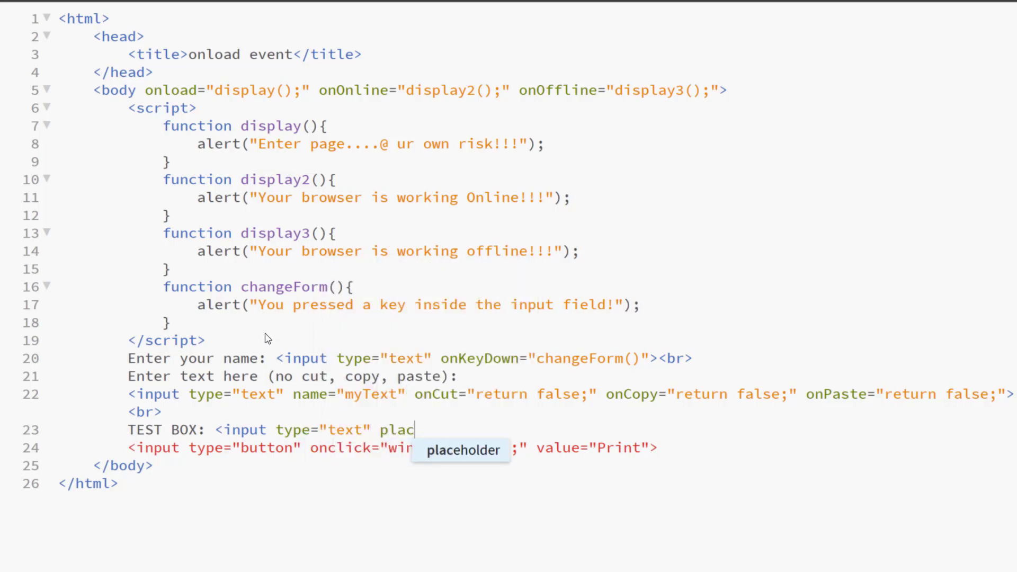
pyautogui.write('eholder="test here...">')
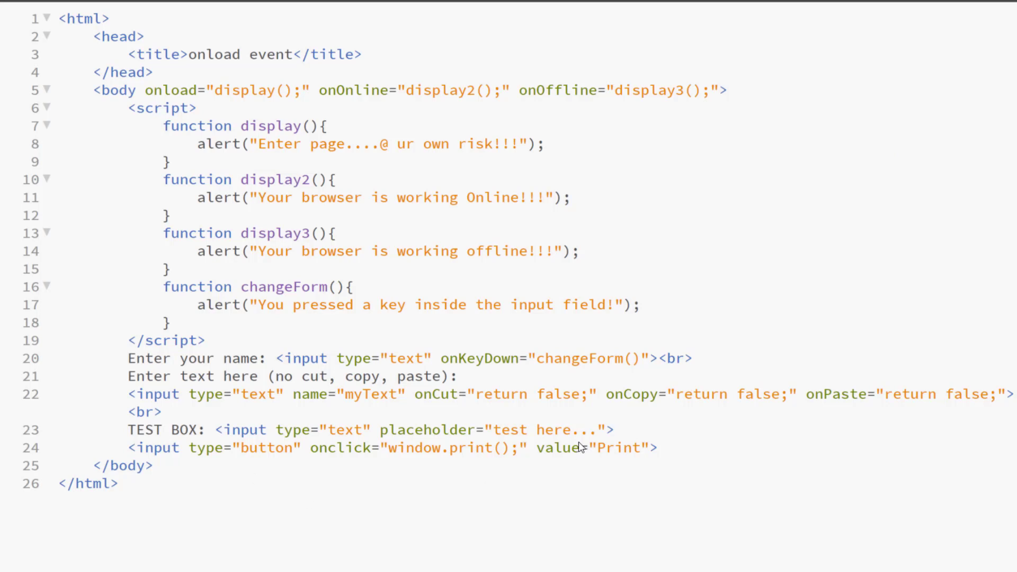
pyautogui.write('<br')
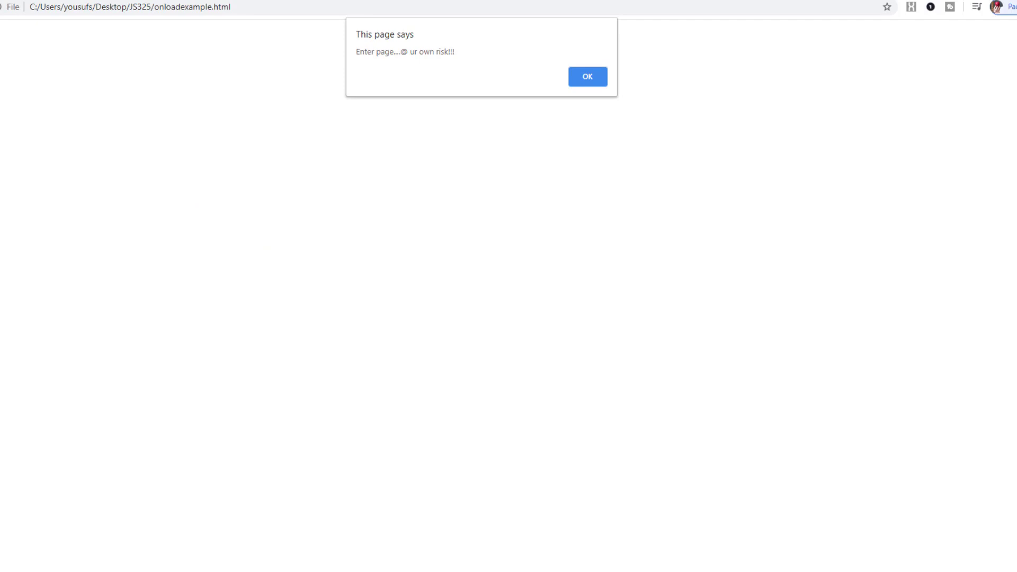
# Dismiss the alert, type 'IT in Business' in the protected field, and try cutting it.
pyautogui.click(586, 76)
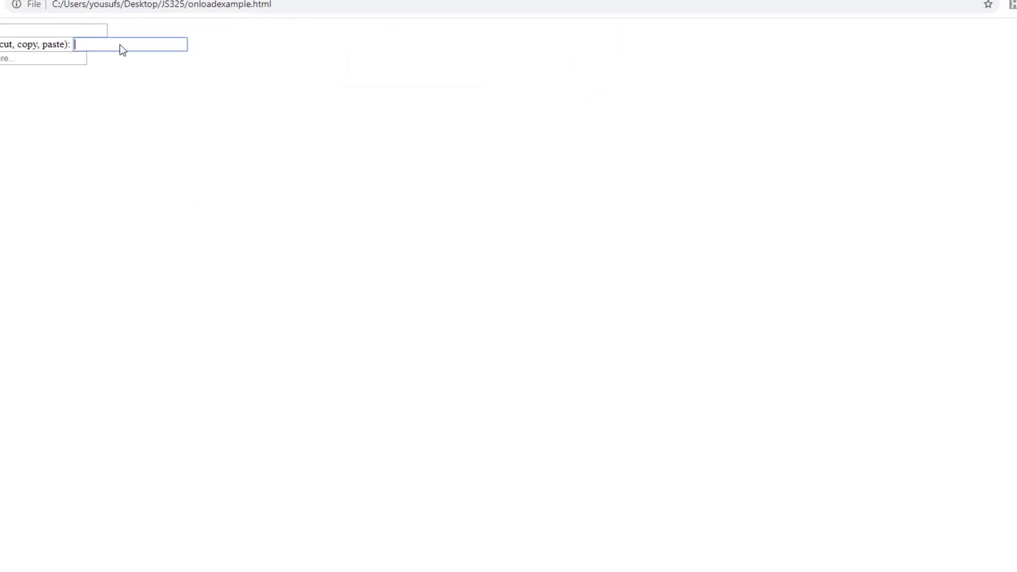
pyautogui.write('IT')
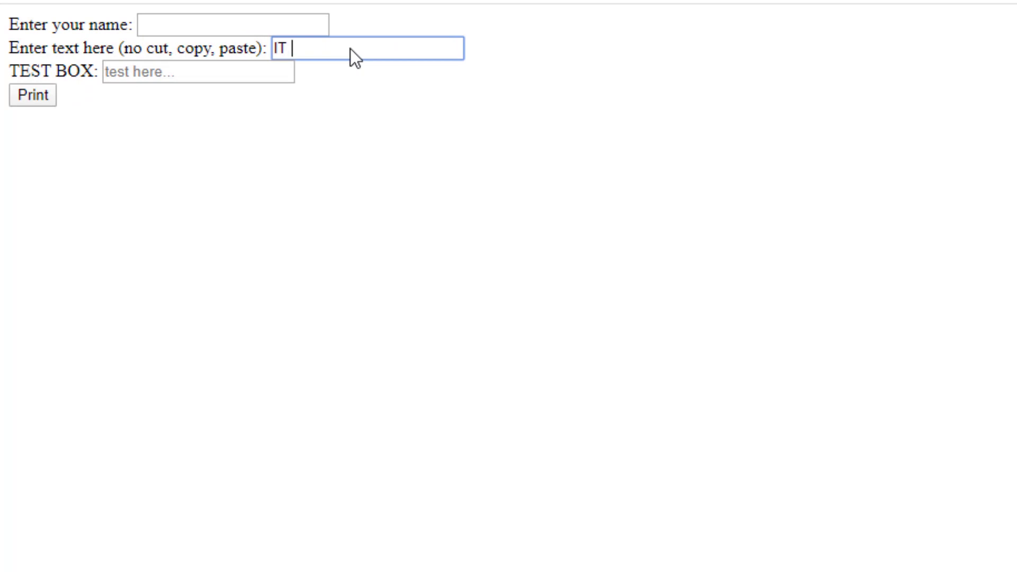
pyautogui.write('in Business')
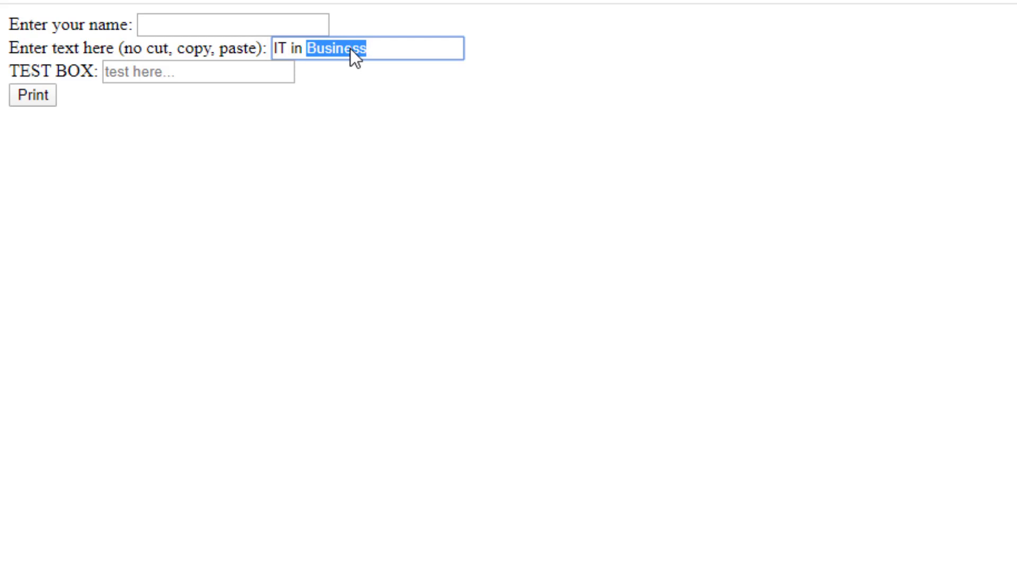
pyautogui.press('ctrl+x')
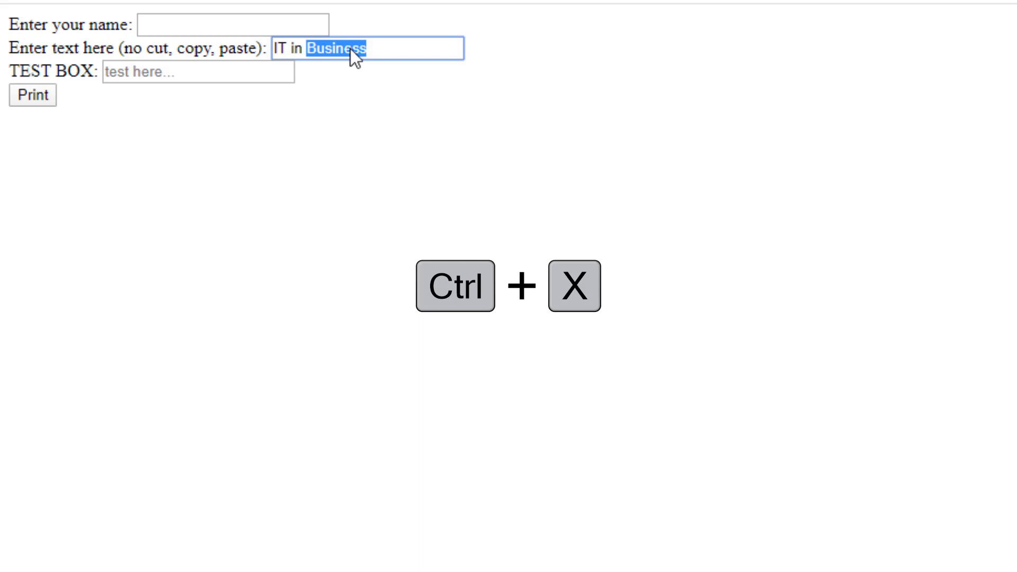
pyautogui.press('ctrl+x')
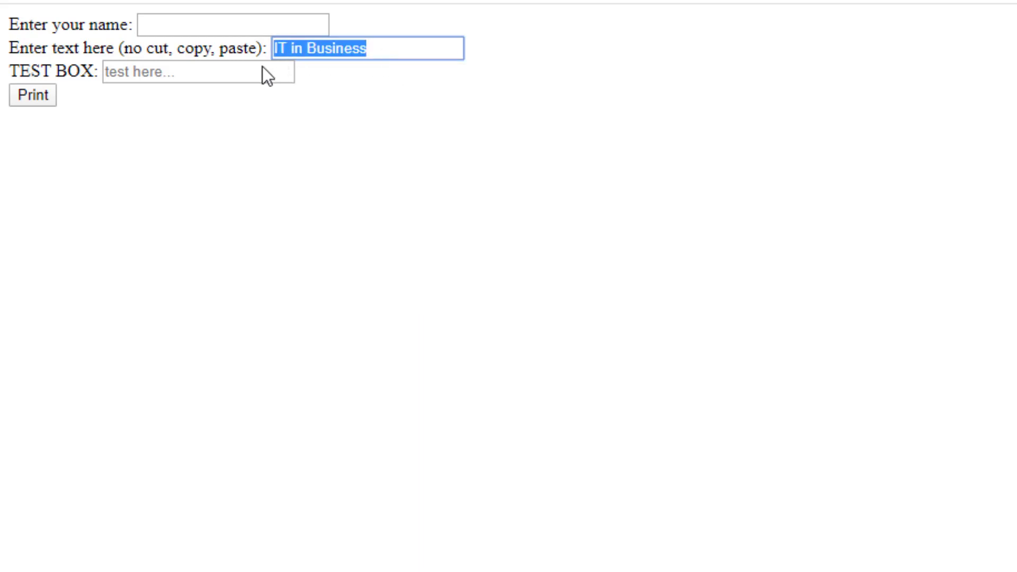
pyautogui.moveTo(413, 352)
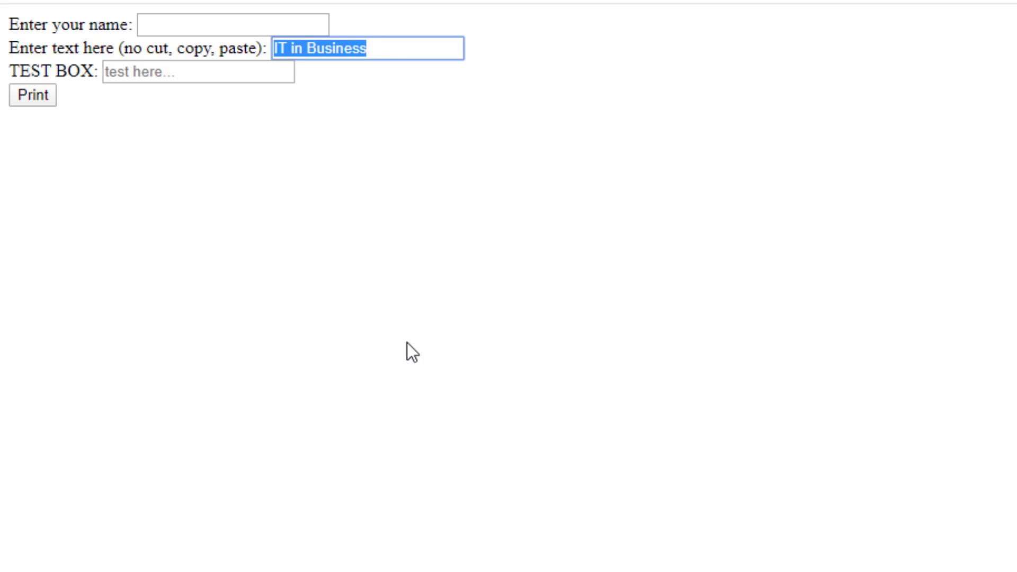
# Try copying 'IT in Business' into TEST BOX, which pastes 'to be' instead.
pyautogui.press('ctrl+c')
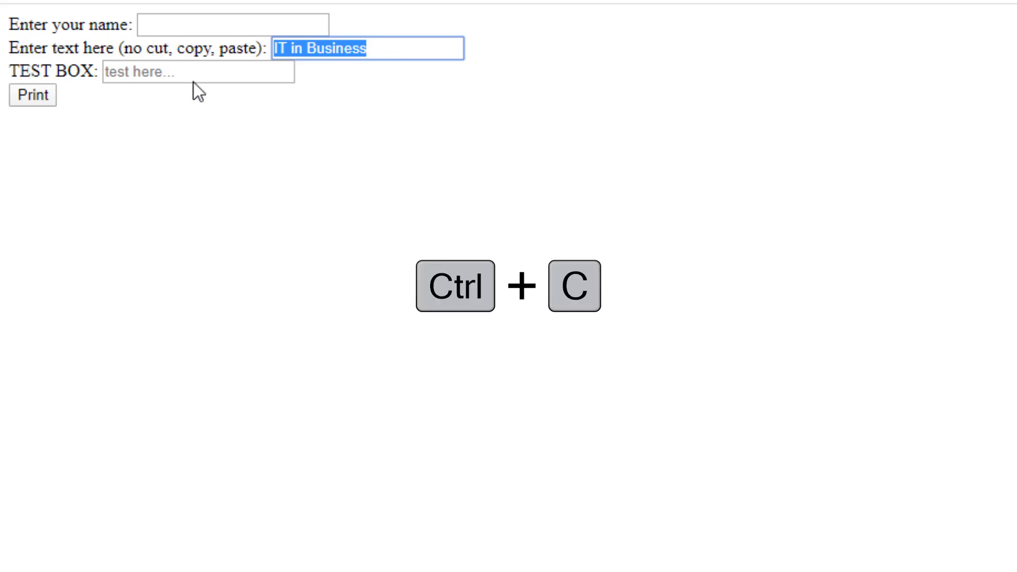
pyautogui.click(198, 72)
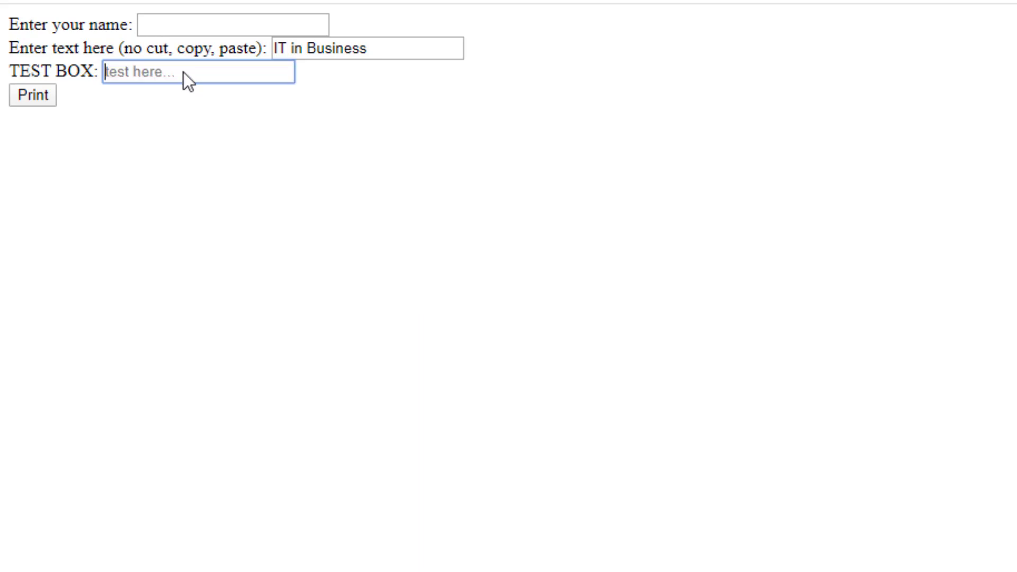
pyautogui.moveTo(205, 84)
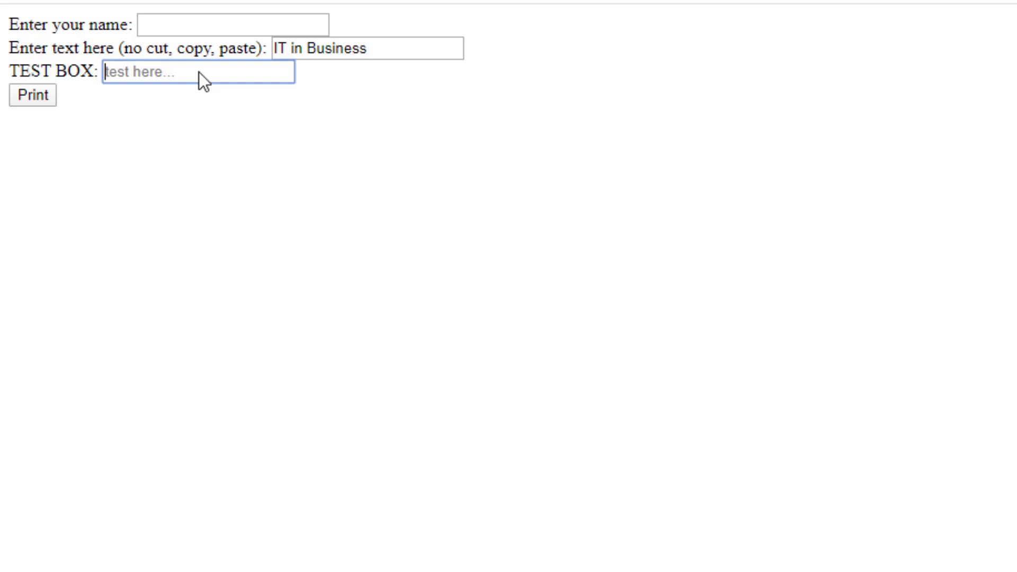
pyautogui.press('ctrl+v')
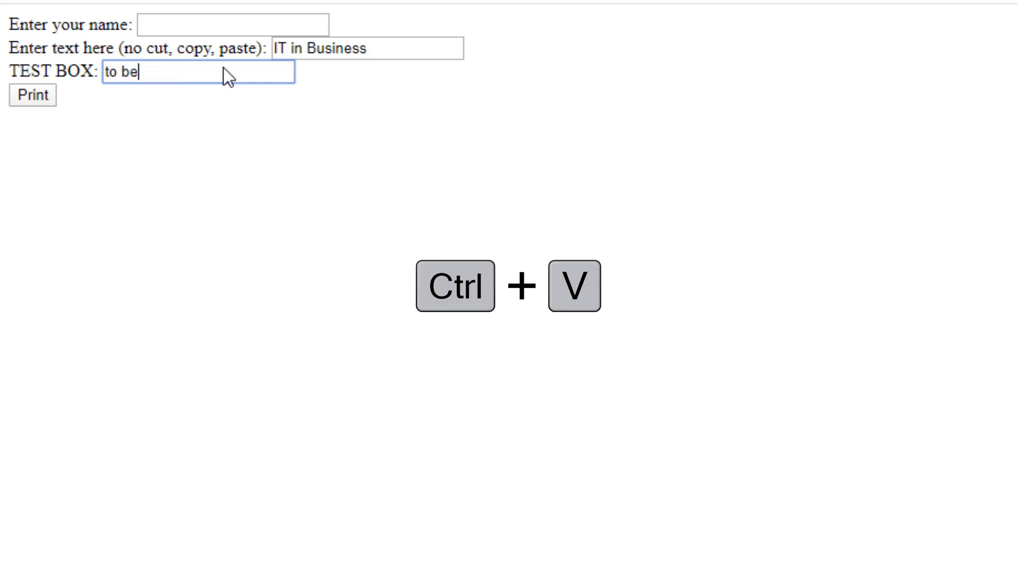
pyautogui.press('ctrl+a')
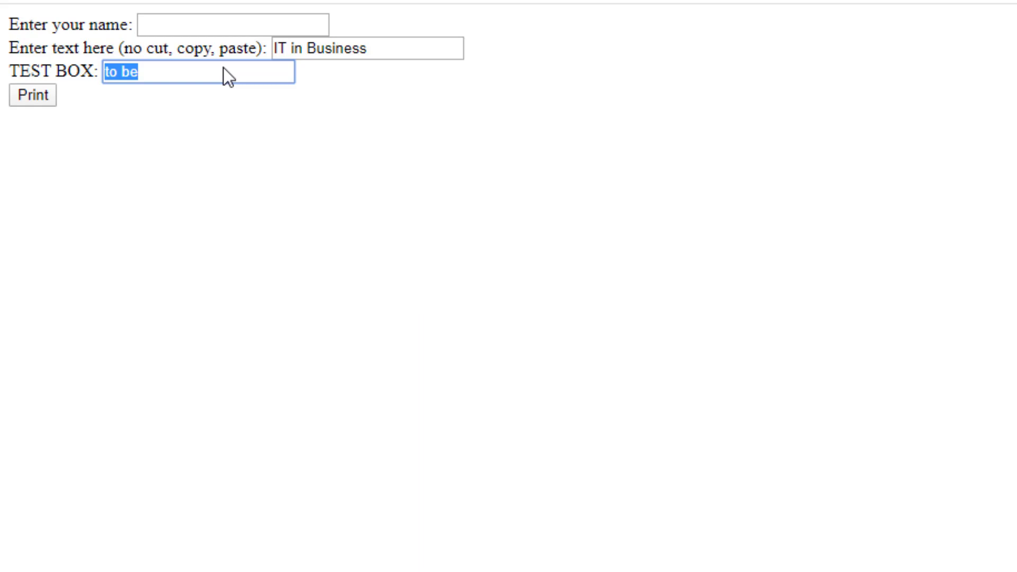
# Select 'IT in Business' in the protected field and open its right-click menu.
pyautogui.click(369, 49)
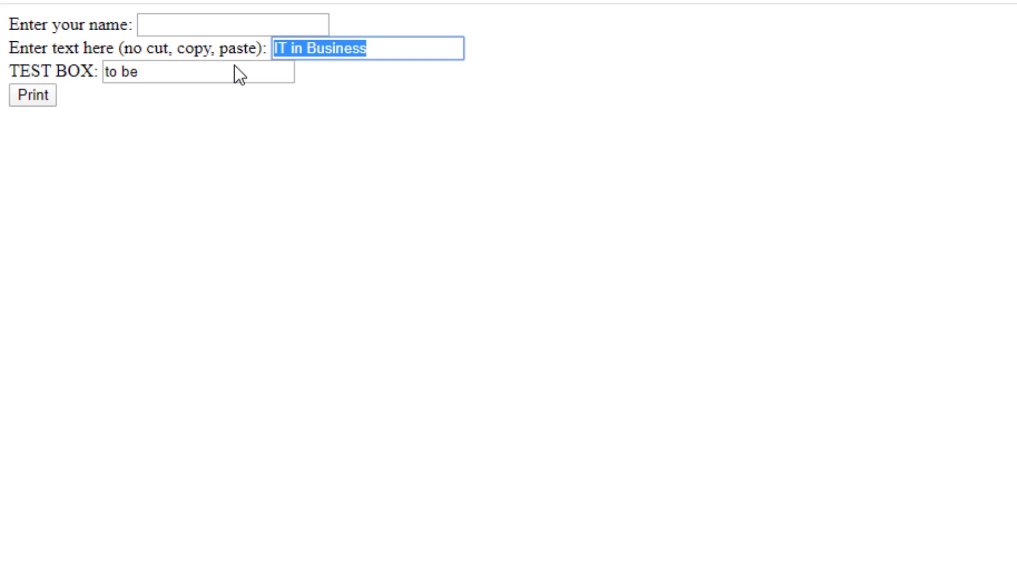
pyautogui.moveTo(305, 58)
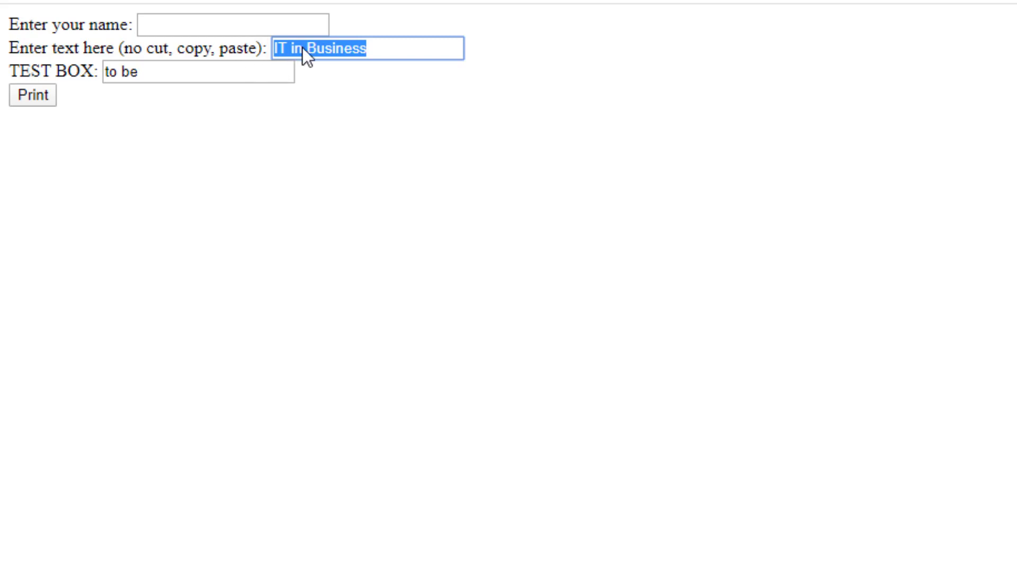
pyautogui.rightClick(309, 55)
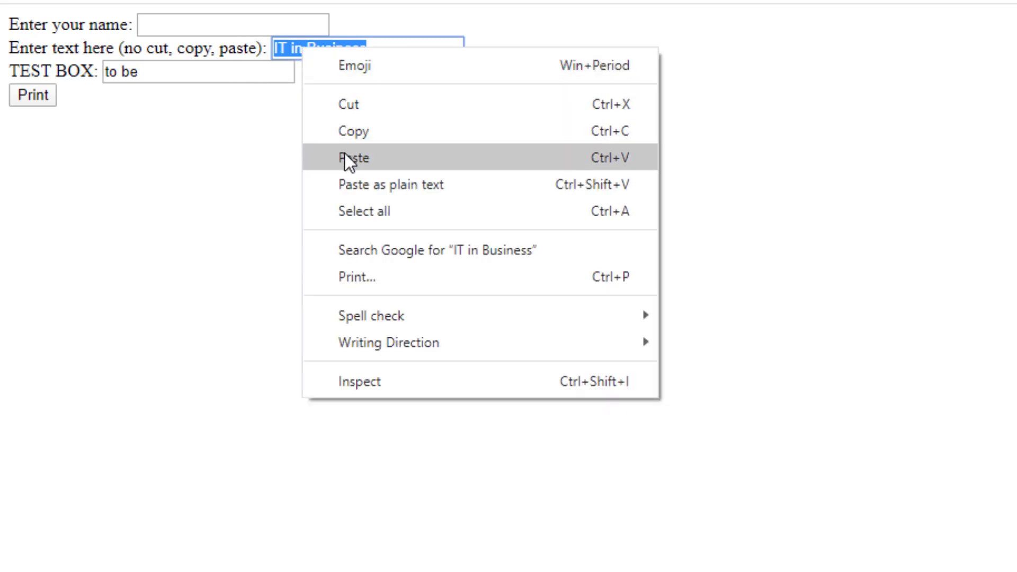